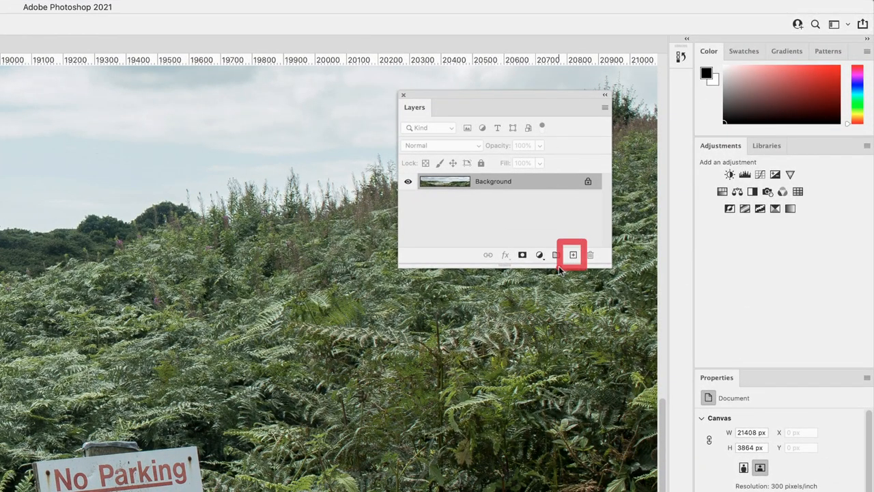
# Create a new empty layer above Background and rename it 'clone work'.
pyautogui.click(572, 255)
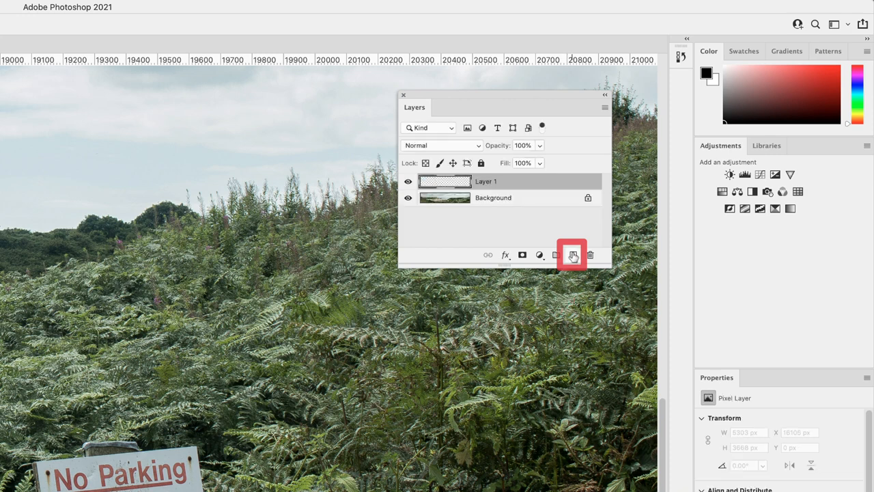
pyautogui.doubleClick(486, 180)
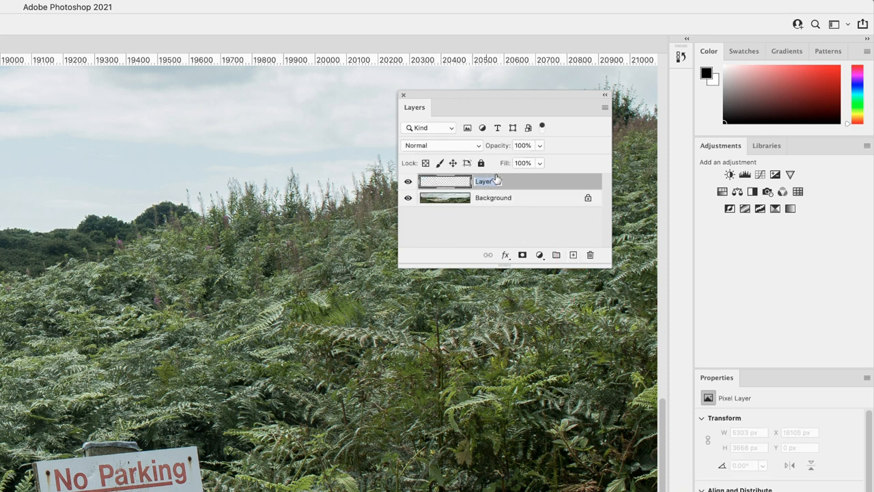
pyautogui.write('clone work')
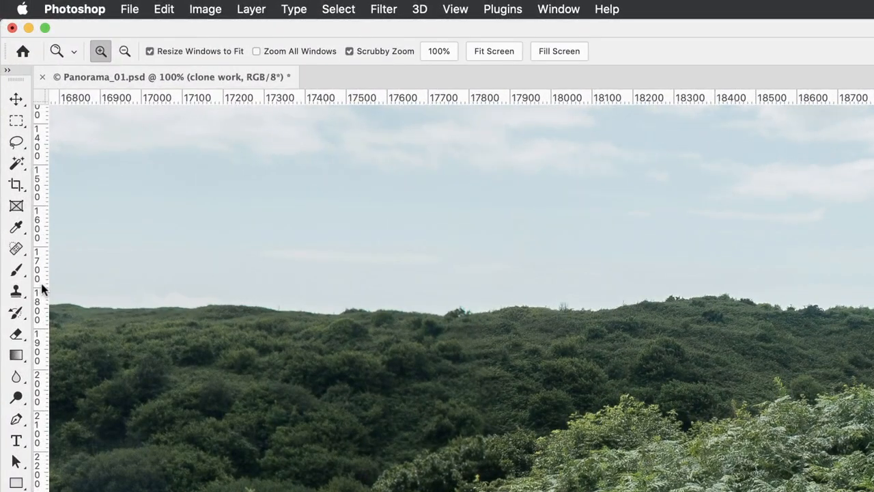
# Activate the Clone Stamp tool with Sample set to Current & Below.
pyautogui.click(16, 291)
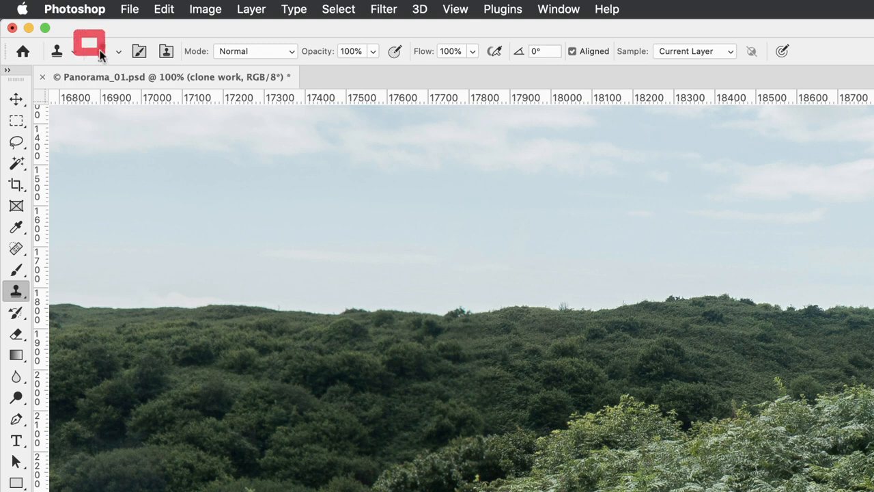
pyautogui.click(103, 52)
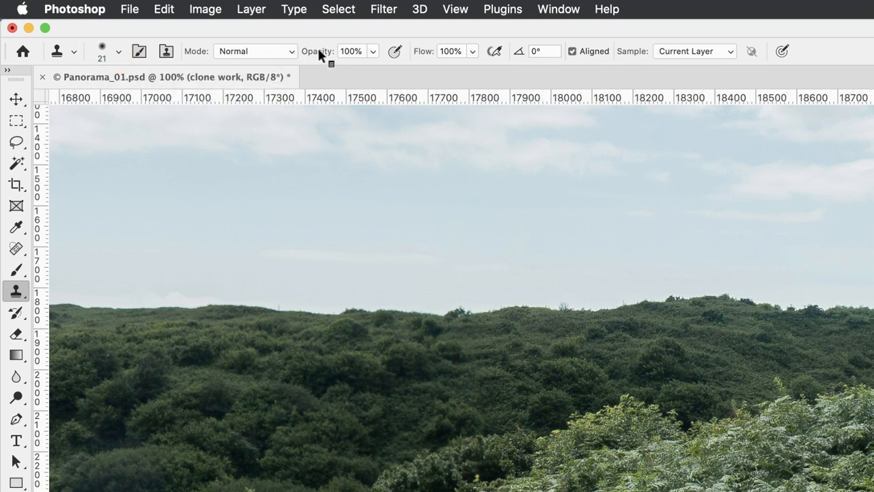
pyautogui.moveTo(469, 57)
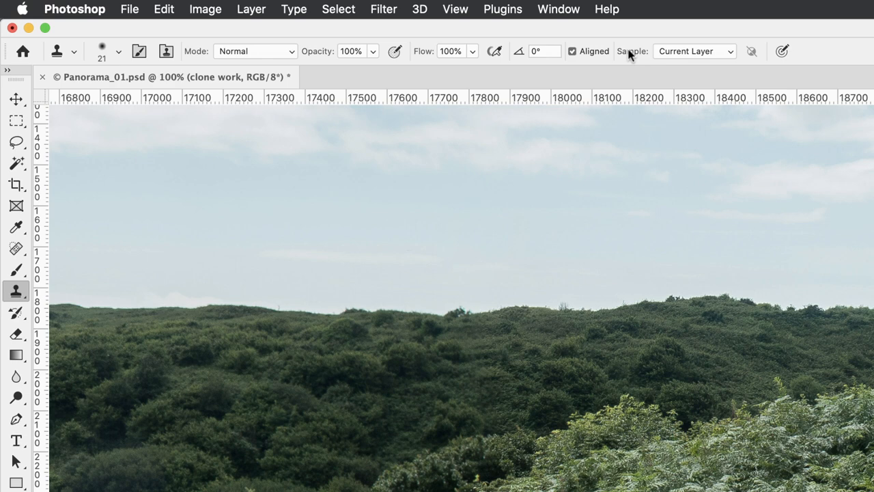
pyautogui.moveTo(726, 58)
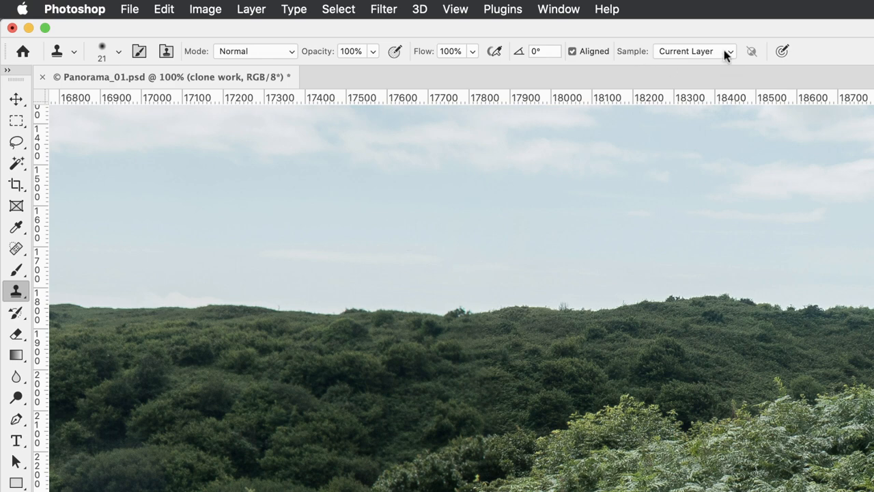
pyautogui.click(693, 52)
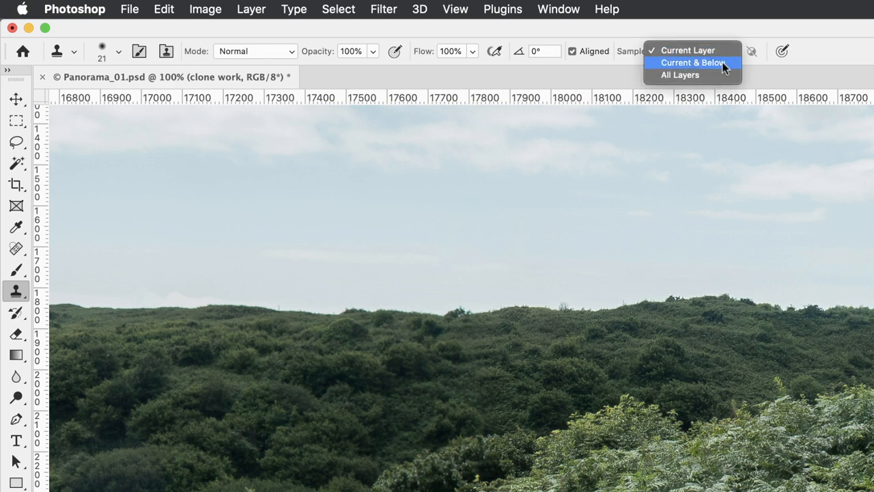
pyautogui.click(693, 63)
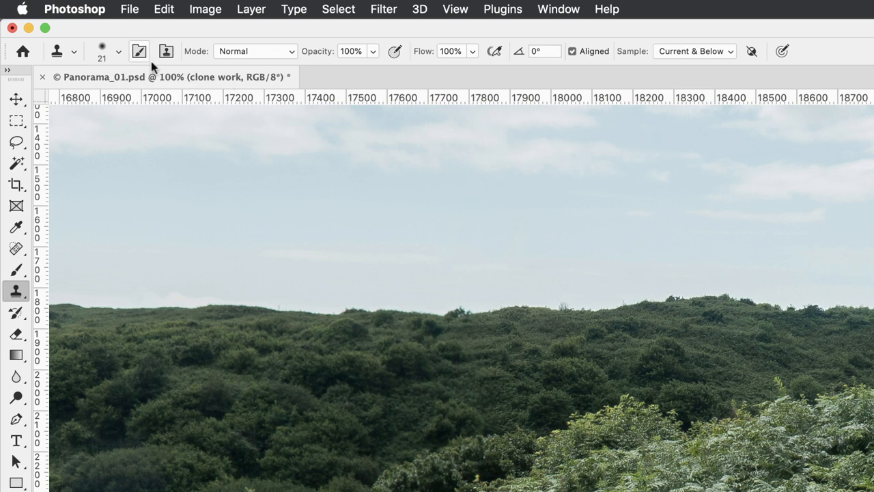
pyautogui.click(118, 52)
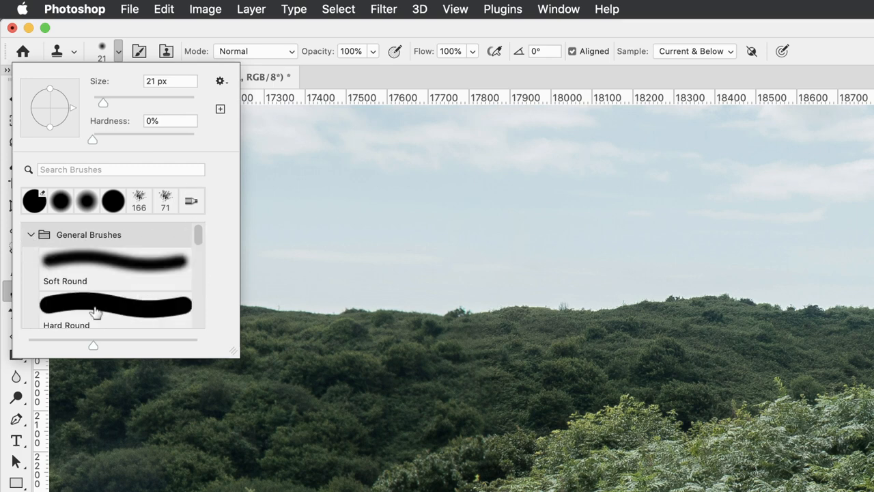
# Choose the Hard Round brush tip, 150 px wide at 100% hardness.
pyautogui.click(114, 304)
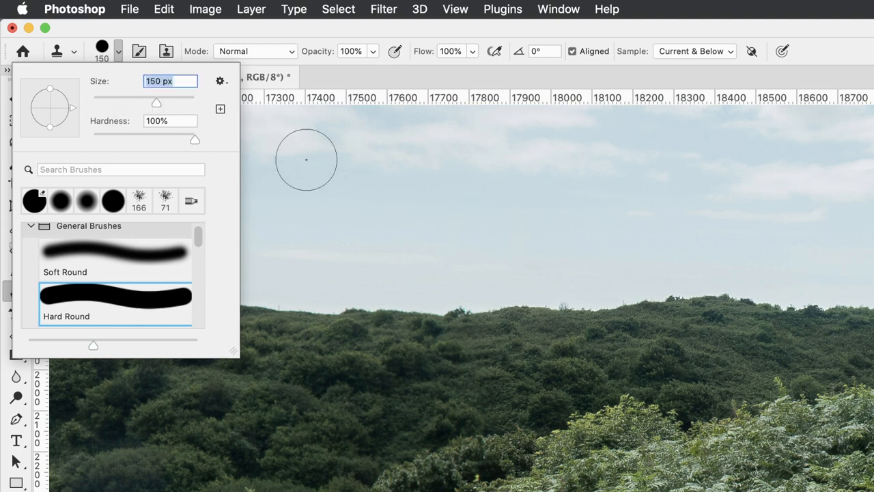
pyautogui.moveTo(366, 172)
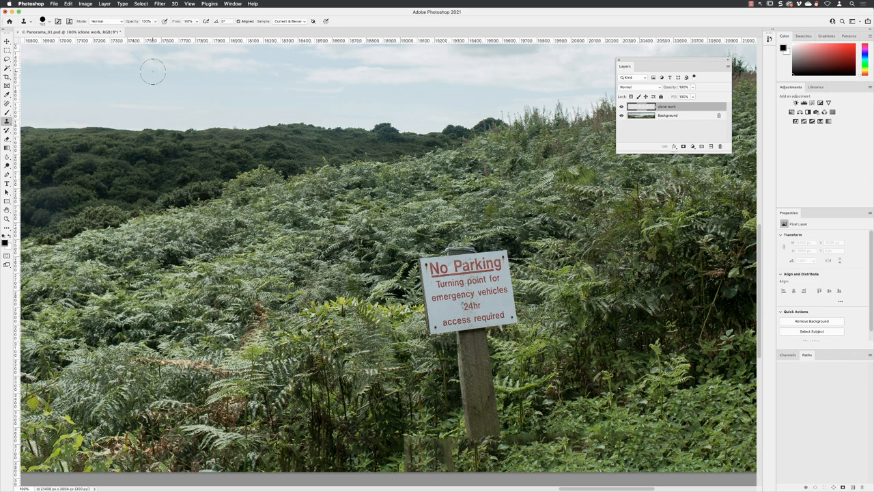
pyautogui.moveTo(164, 82)
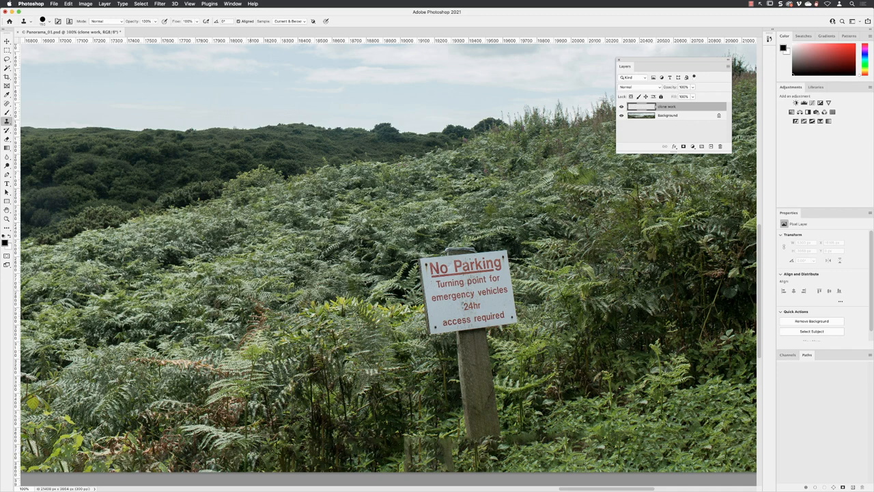
# Sample the greenery and stamp test dabs of cloned foliage into the sky.
pyautogui.moveTo(208, 240); pyautogui.dragTo(317, 333)
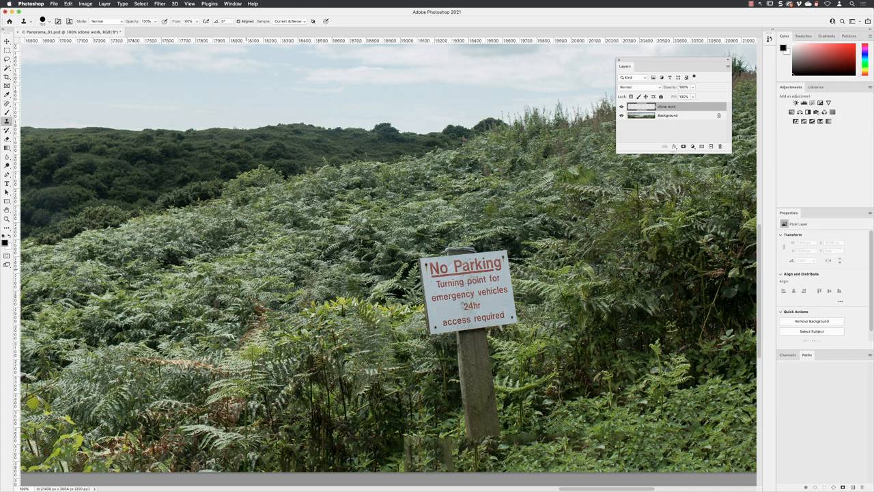
pyautogui.moveTo(240, 84)
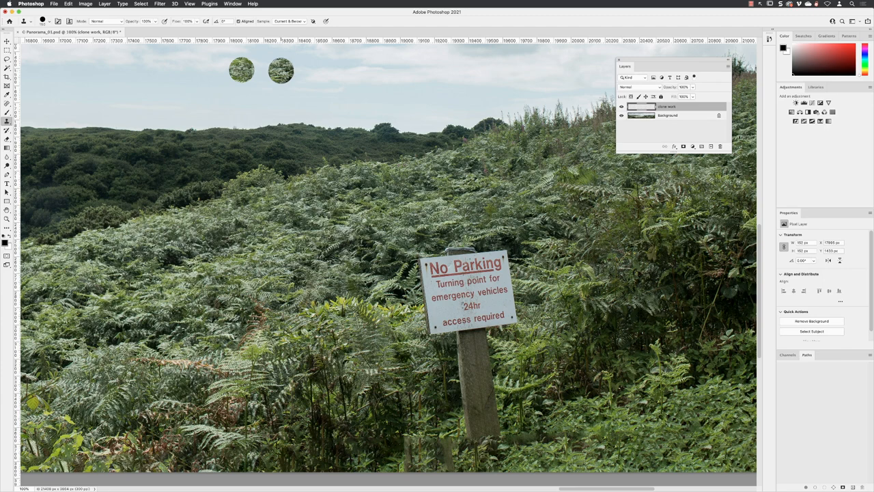
pyautogui.moveTo(280, 71); pyautogui.dragTo(382, 75)
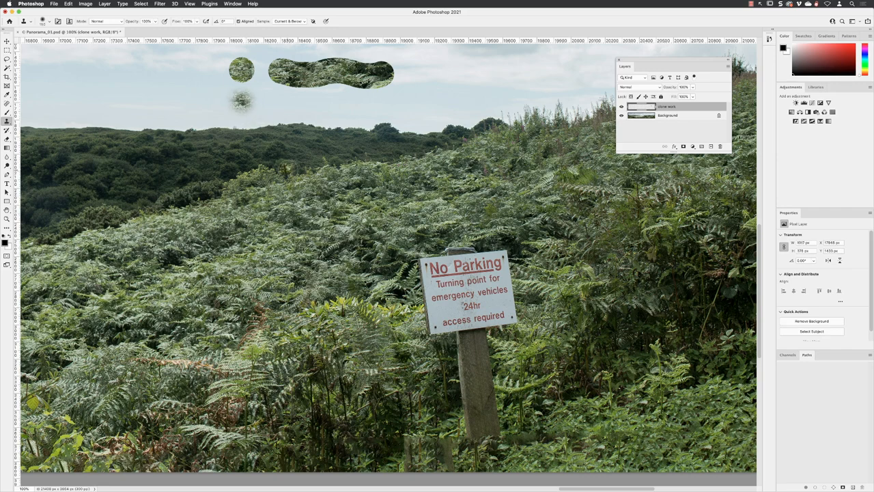
# Stamp a soft-edged test dab of foliage in the sky with lowered hardness.
pyautogui.click(275, 102)
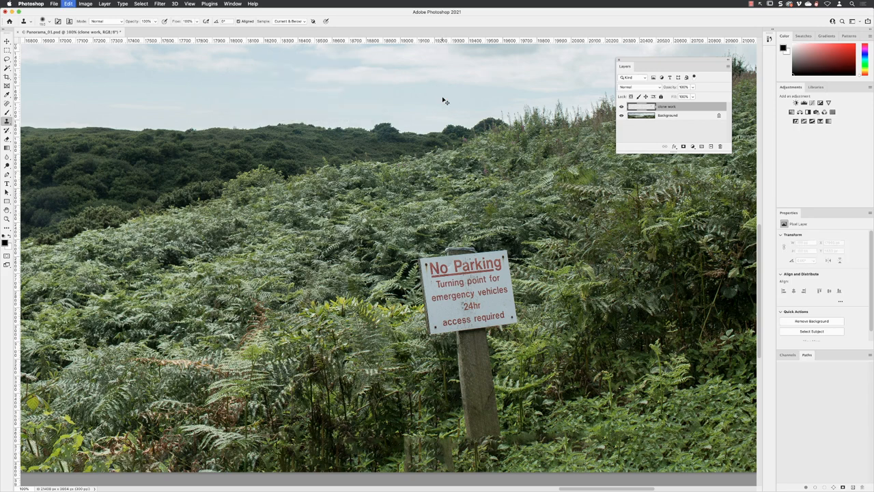
# Undo the test clone strokes and pan down to the No Parking sign.
pyautogui.click(371, 106)
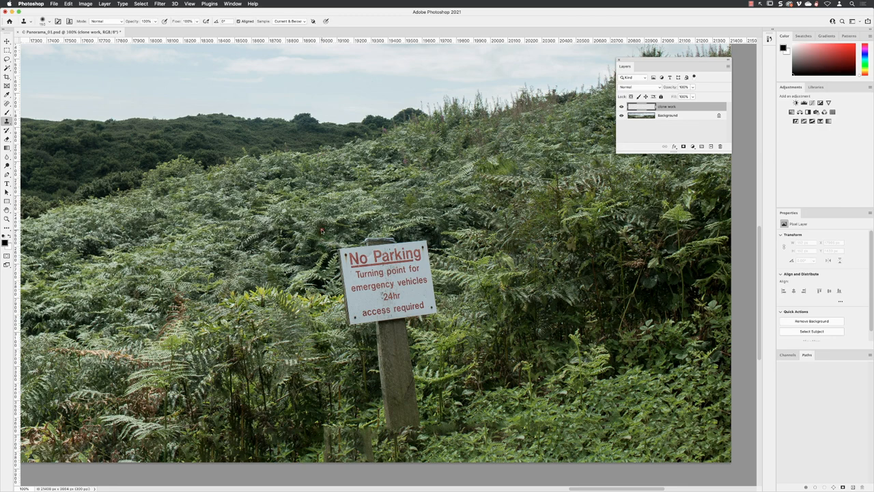
pyautogui.moveTo(322, 227); pyautogui.dragTo(463, 467)
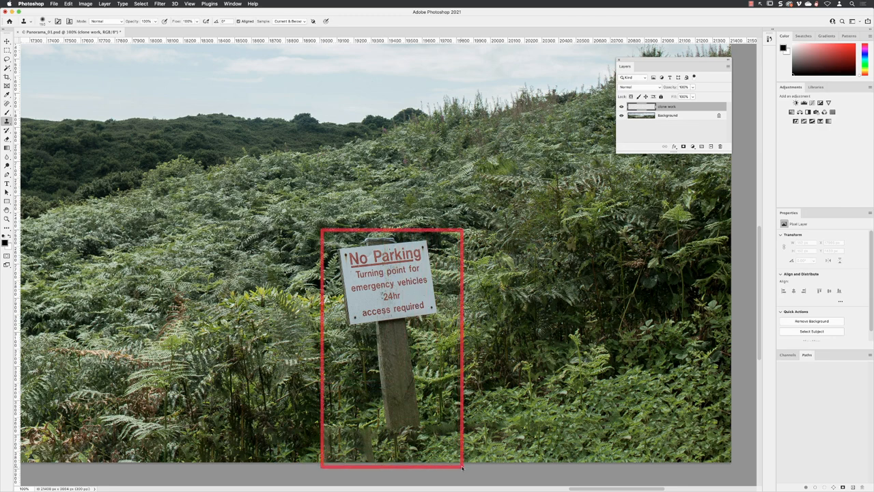